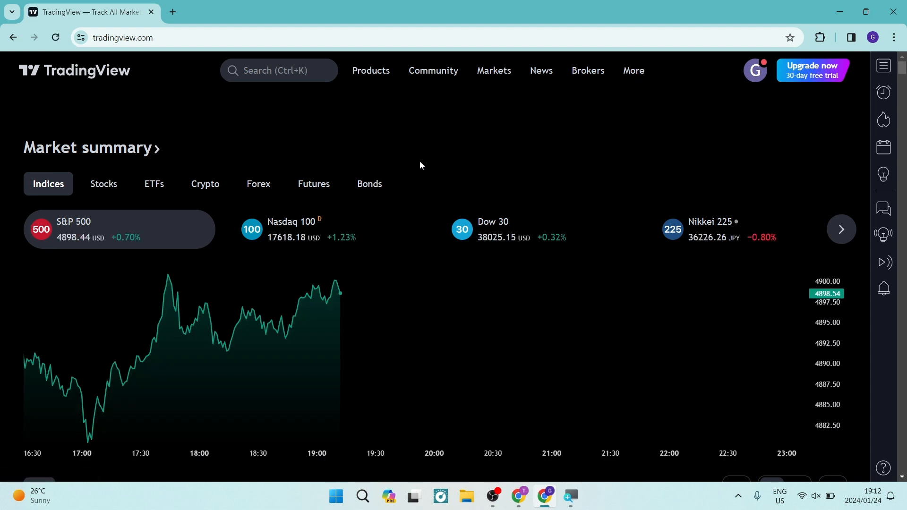
mouse_move(365, 151)
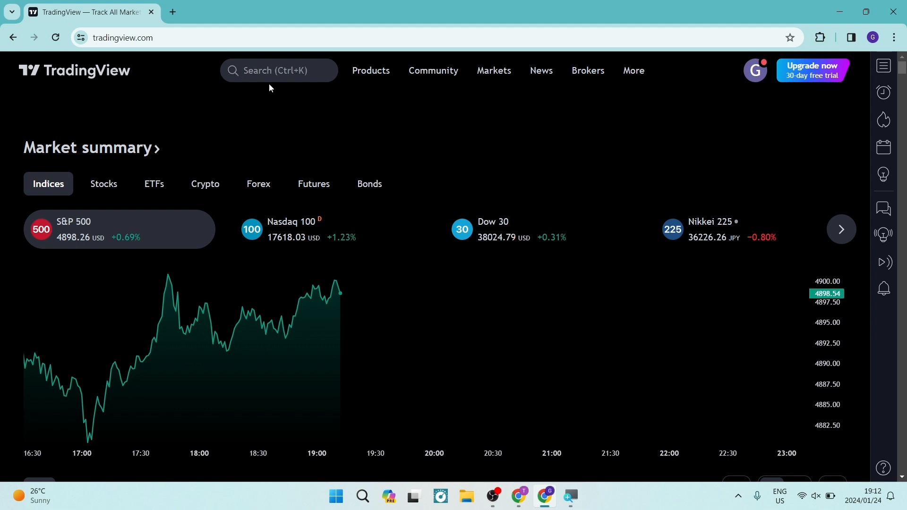
- Search for BTCUSD (Bitcoin / U.S. Dollar) and launch its chart
click(279, 70)
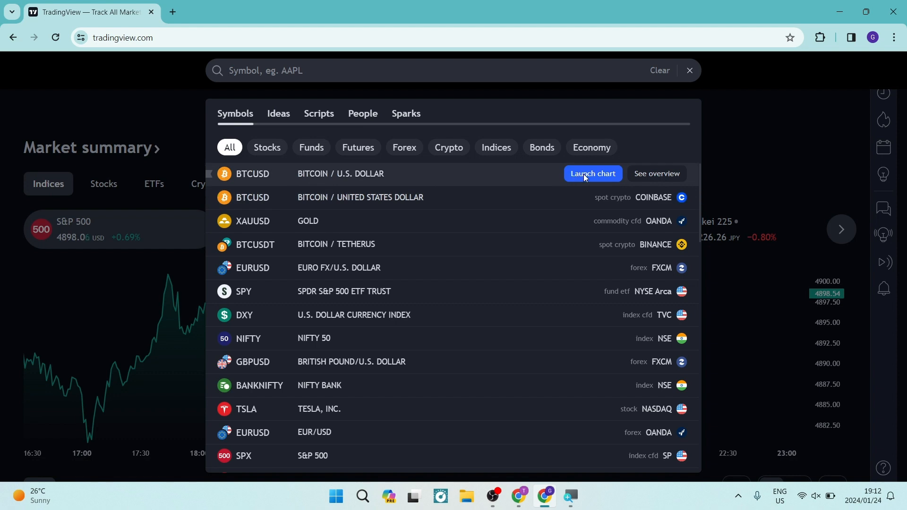
click(593, 174)
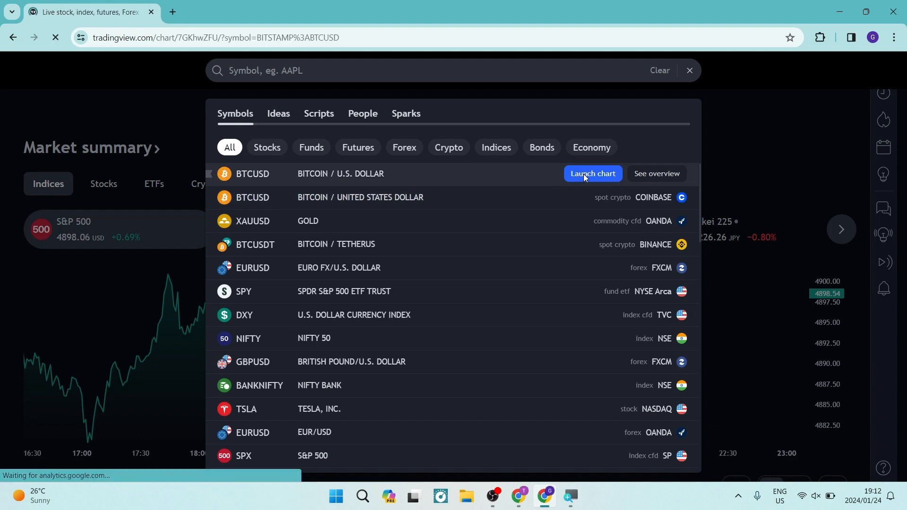
- Load the Bitstamp BTCUSD daily chart with volume, EMA and oscillator
click(594, 173)
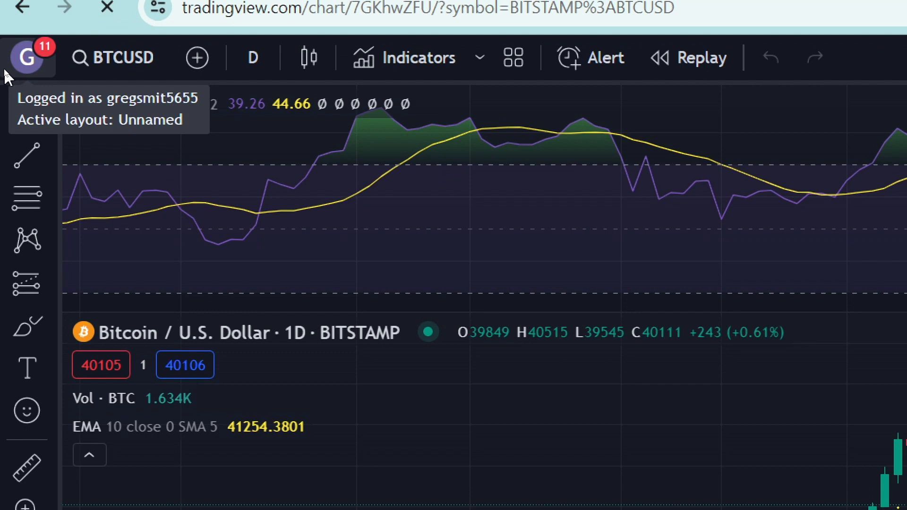
- From the profile menu, toggle Dark mode off and on twice, ending dark
click(29, 57)
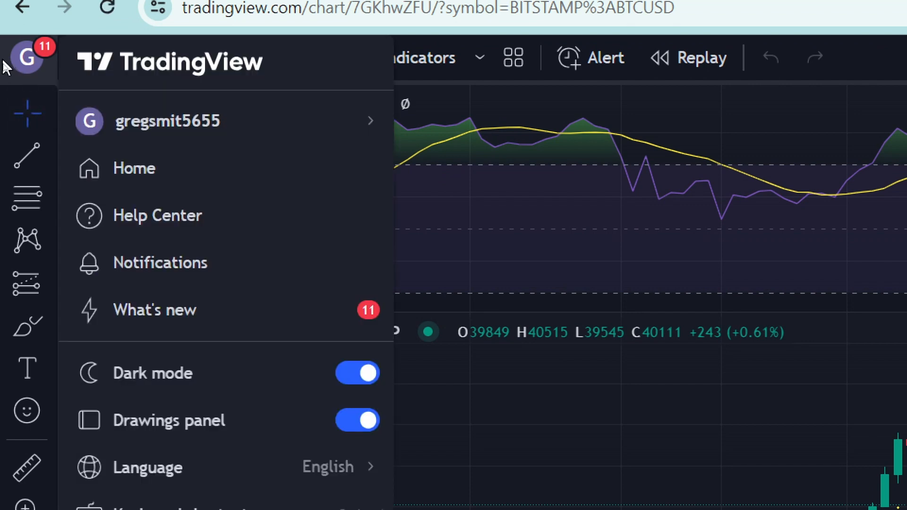
mouse_move(265, 382)
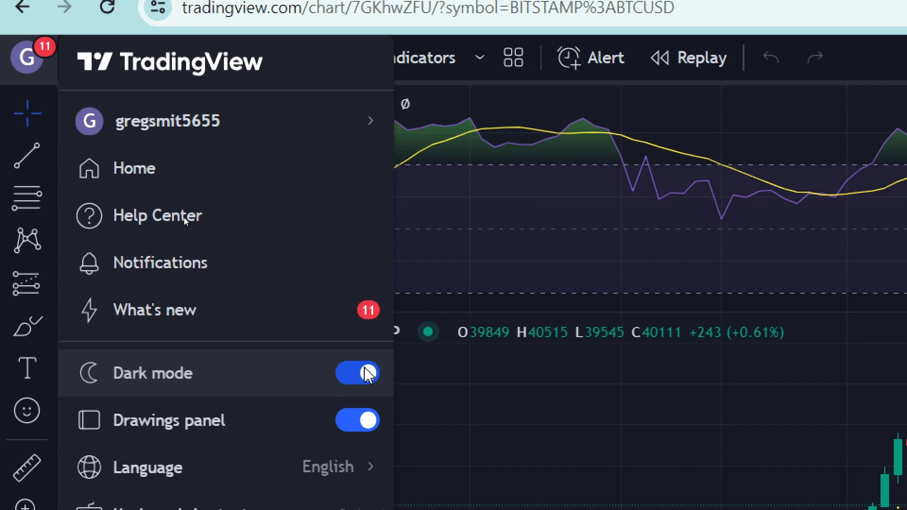
click(357, 372)
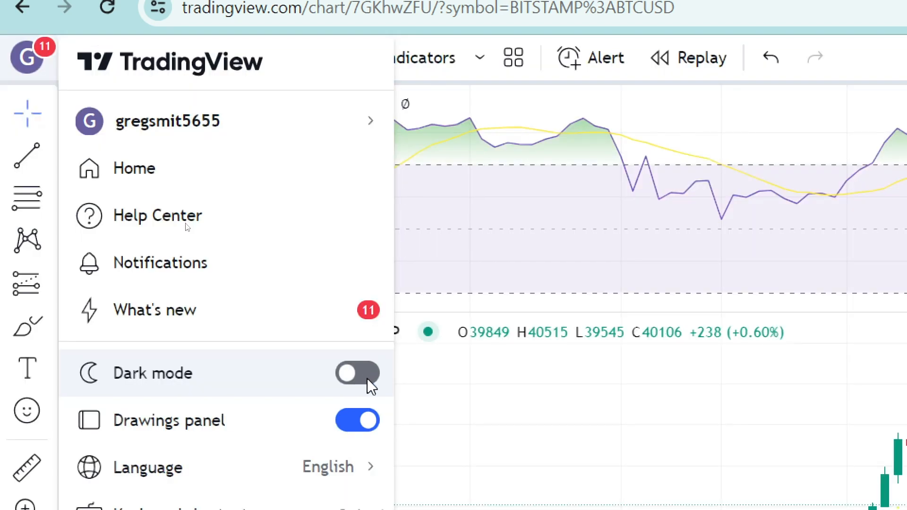
click(357, 373)
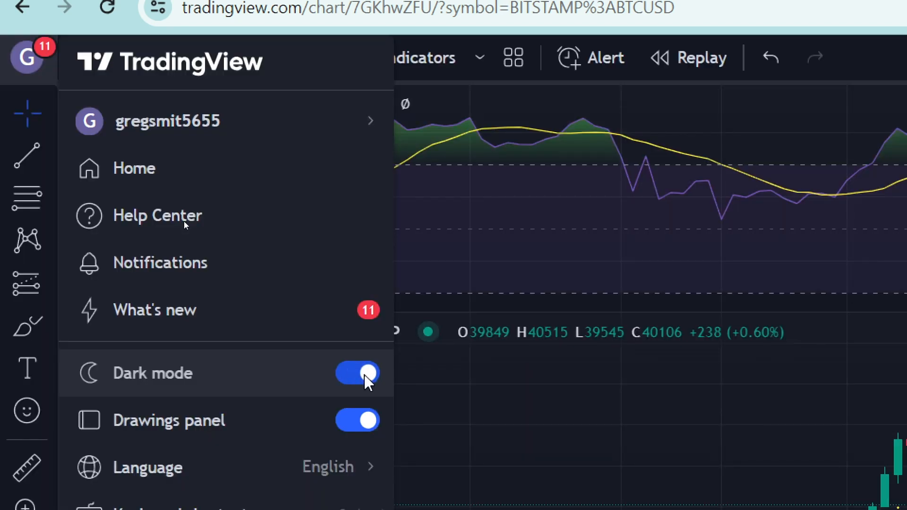
click(357, 373)
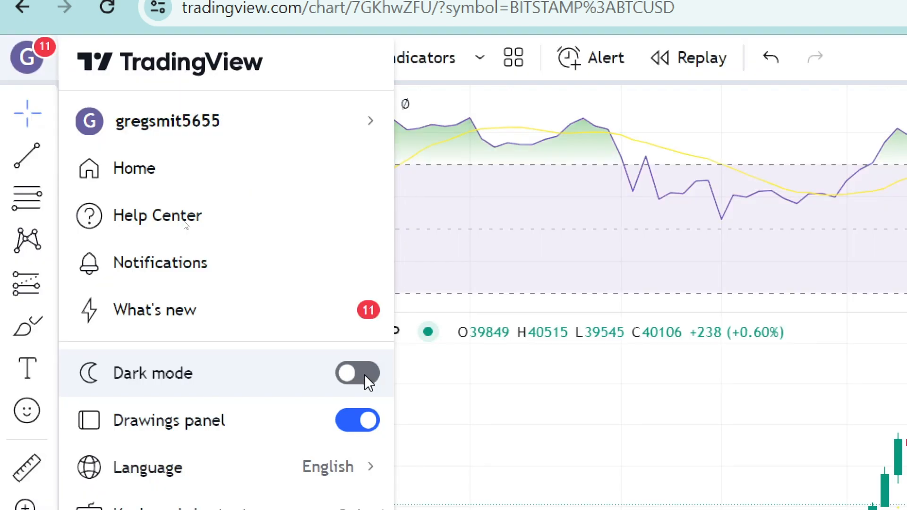
click(357, 374)
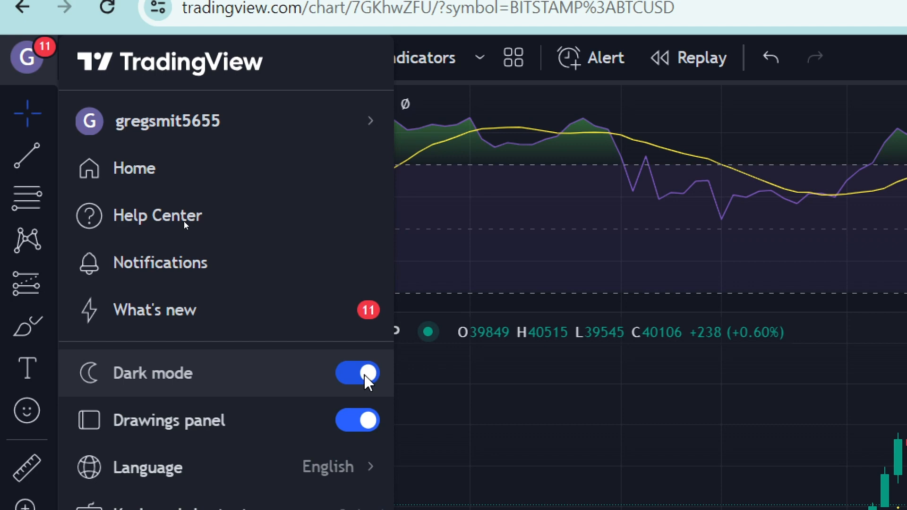